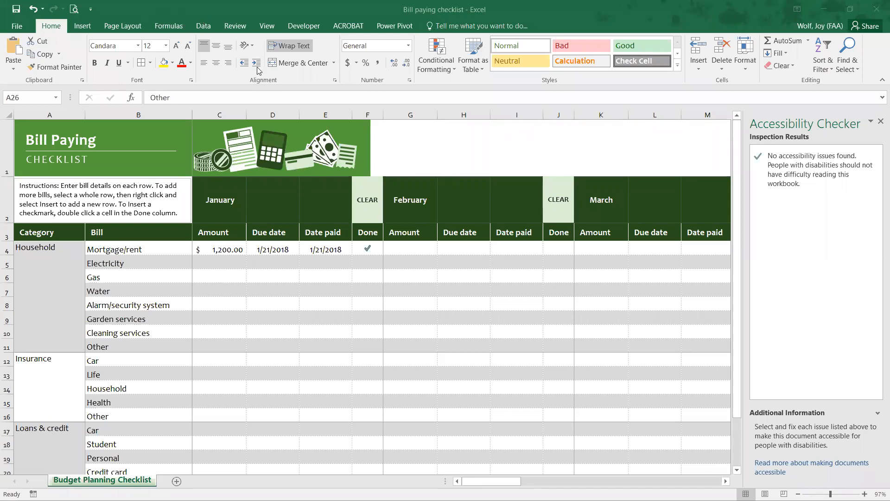
pyautogui.moveTo(17, 29)
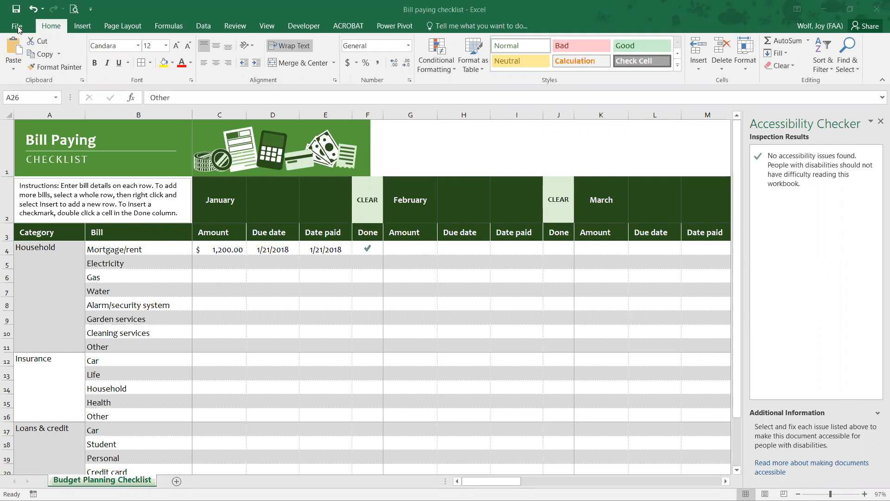
# - Open the Bill paying checklist workbook's Info page in Backstage view
pyautogui.click(17, 26)
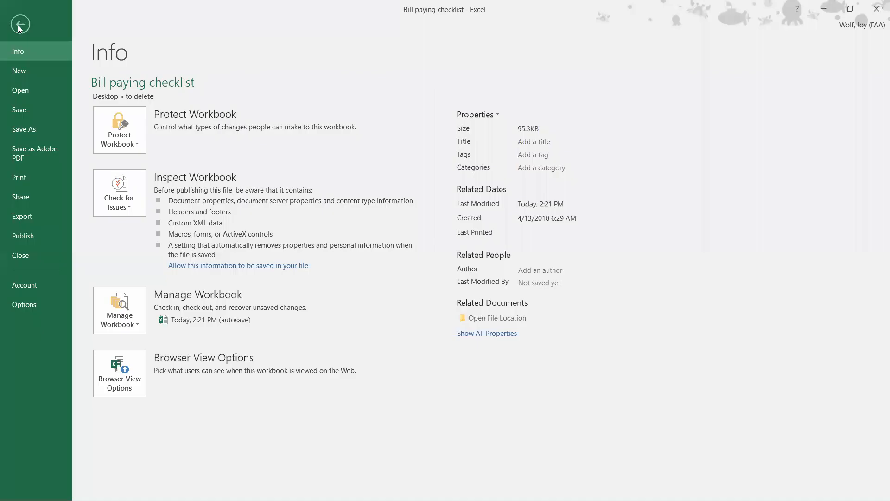
pyautogui.moveTo(24, 39)
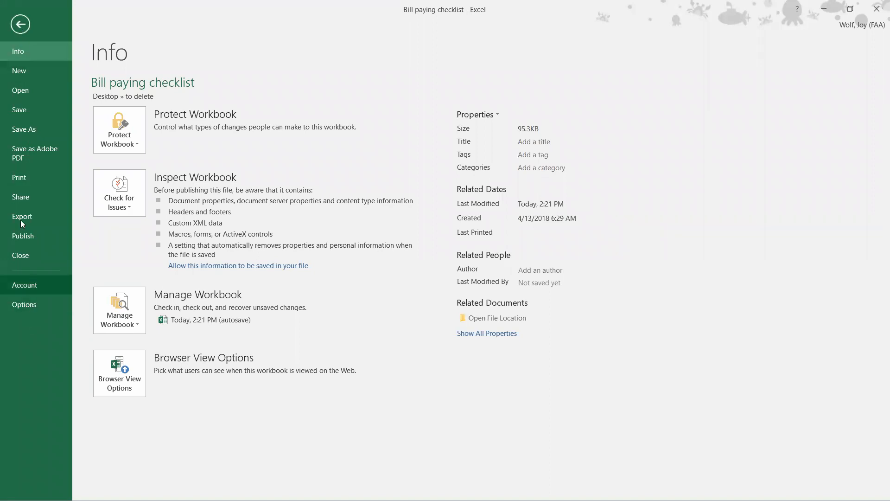
pyautogui.moveTo(17, 51)
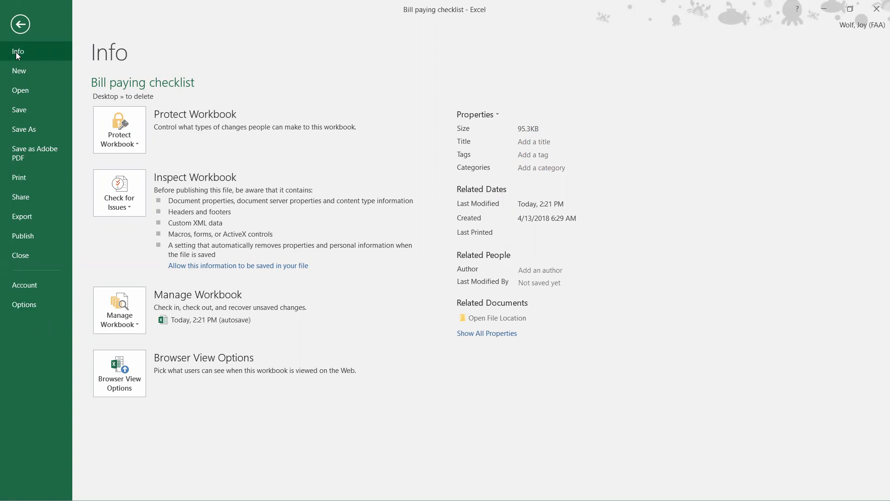
pyautogui.moveTo(205, 26)
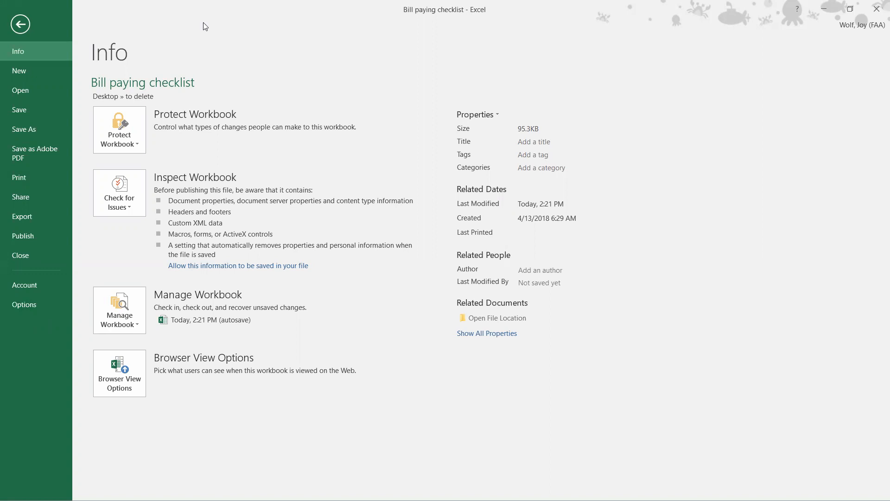
pyautogui.moveTo(492, 68)
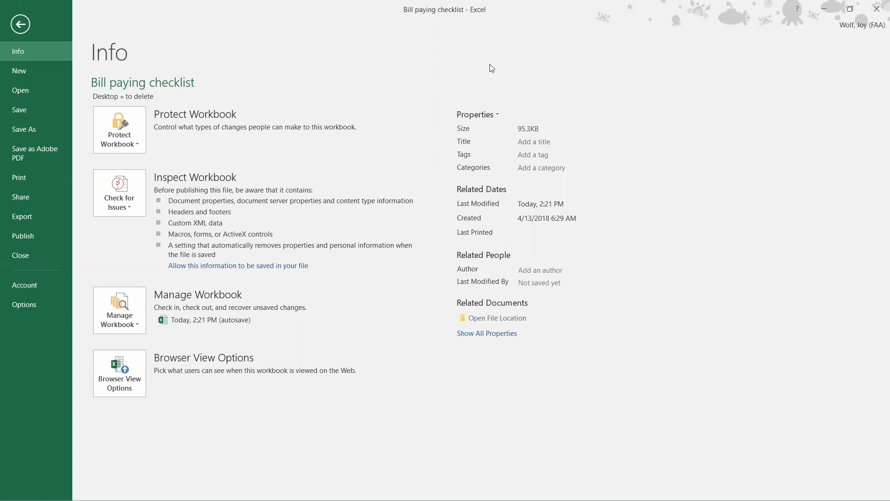
pyautogui.moveTo(481, 93)
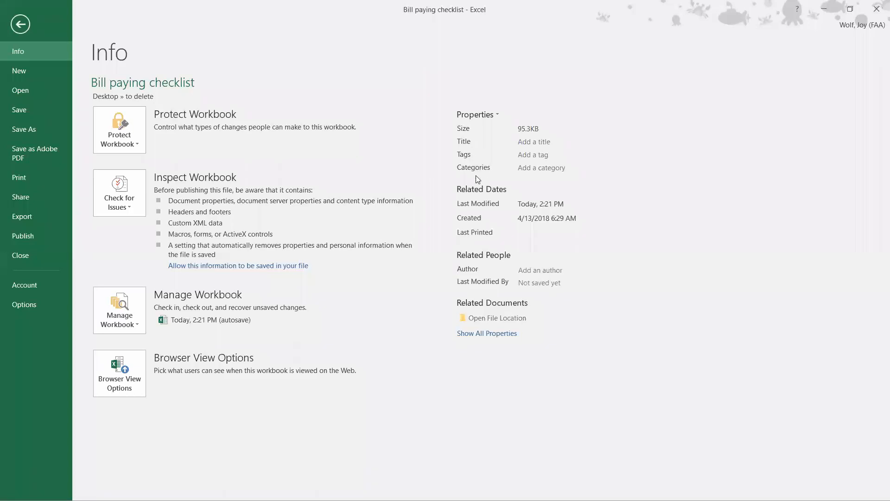
pyautogui.moveTo(469, 214)
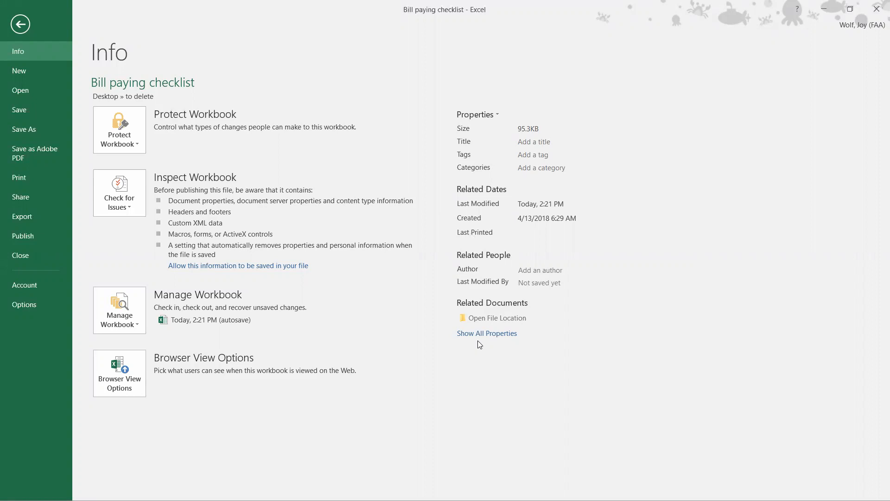
pyautogui.moveTo(485, 333)
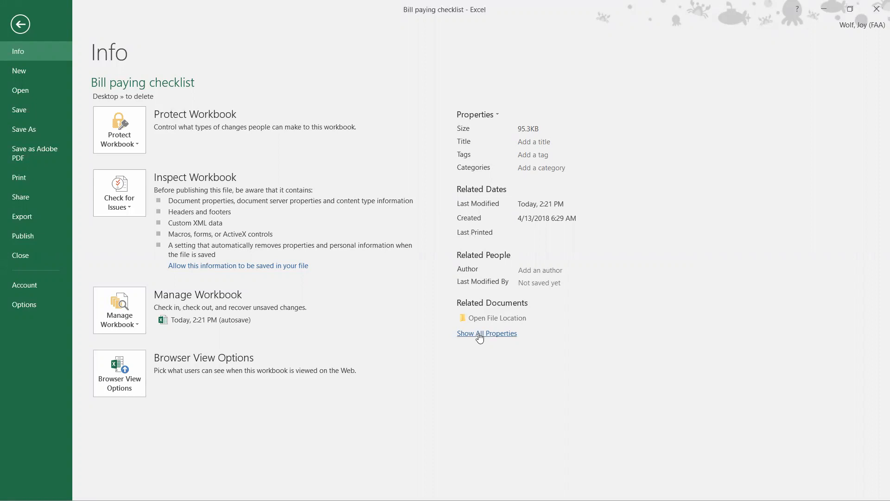
# - Show all workbook properties and select the Subject field for entry
pyautogui.click(486, 333)
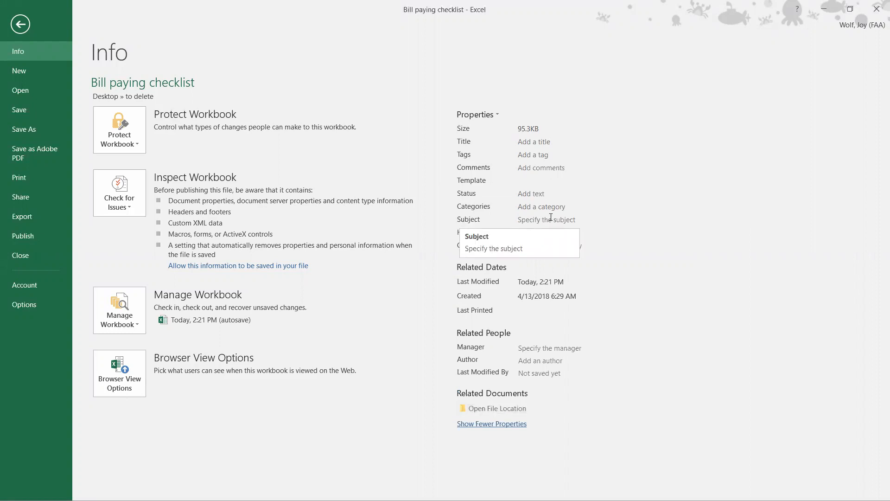
pyautogui.click(567, 219)
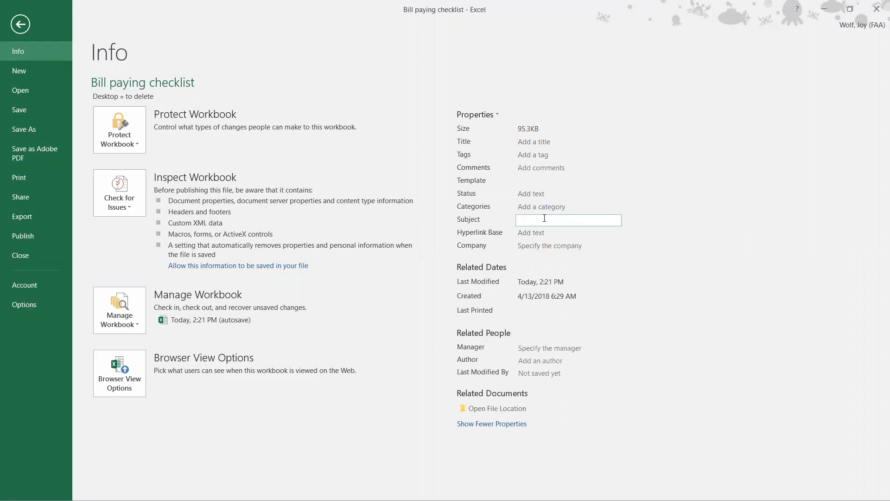
# - Enter 'Bill Paying' as the workbook Subject and commit it
pyautogui.write('Bill')
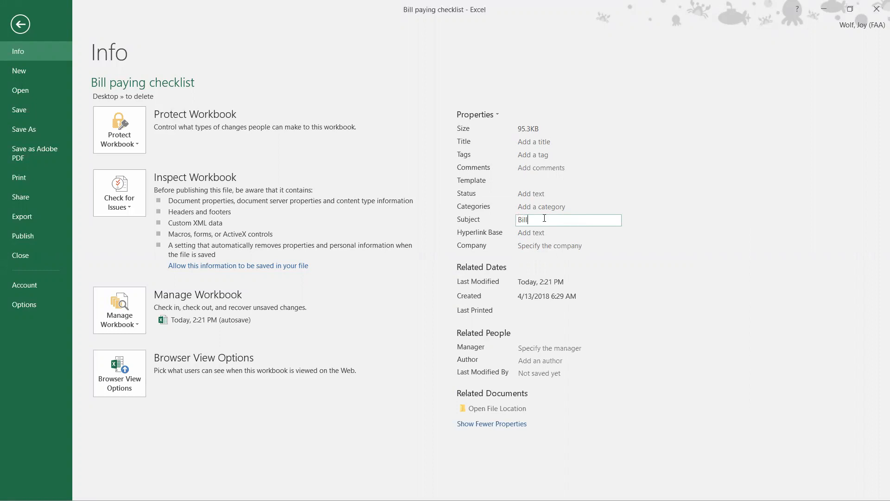
pyautogui.write('Paying')
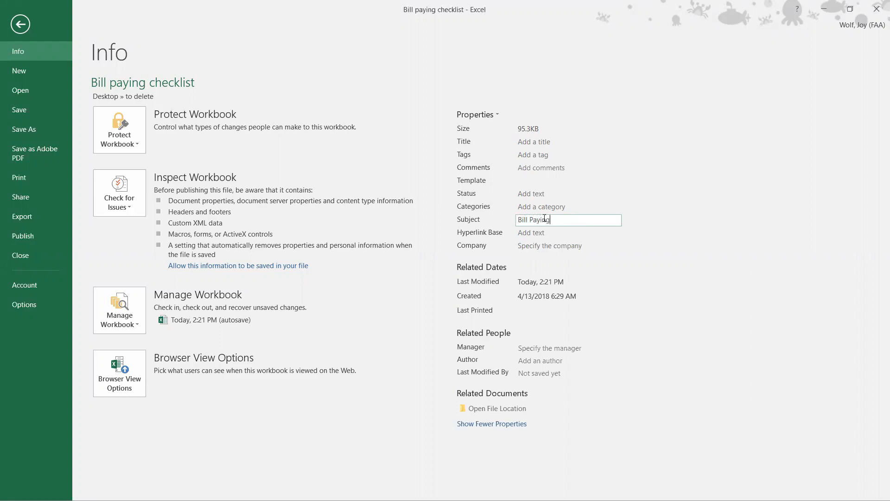
pyautogui.click(567, 154)
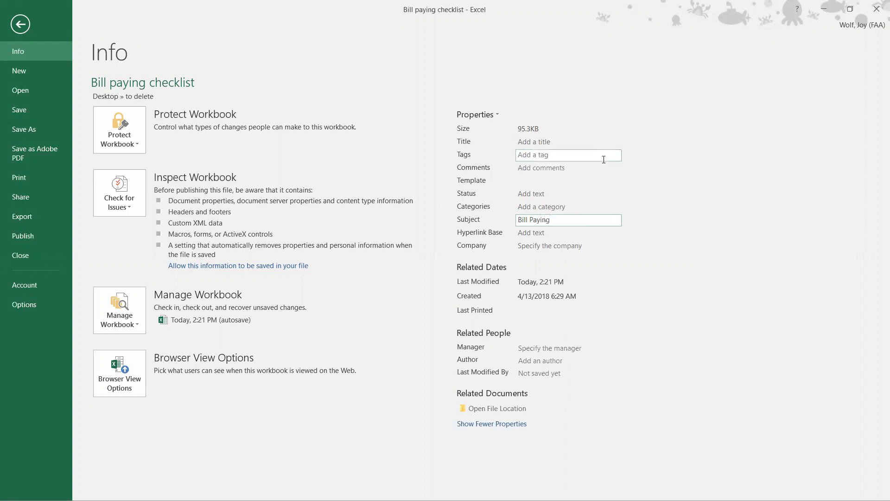
pyautogui.moveTo(403, 225)
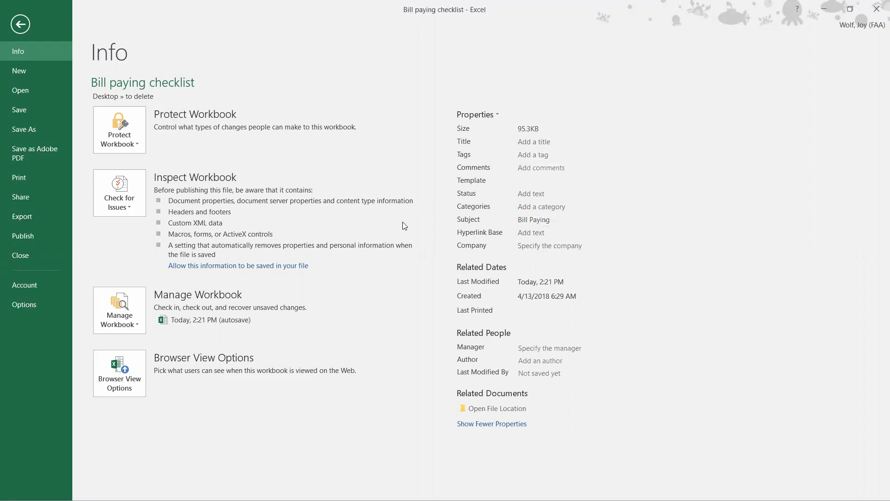
pyautogui.moveTo(454, 227)
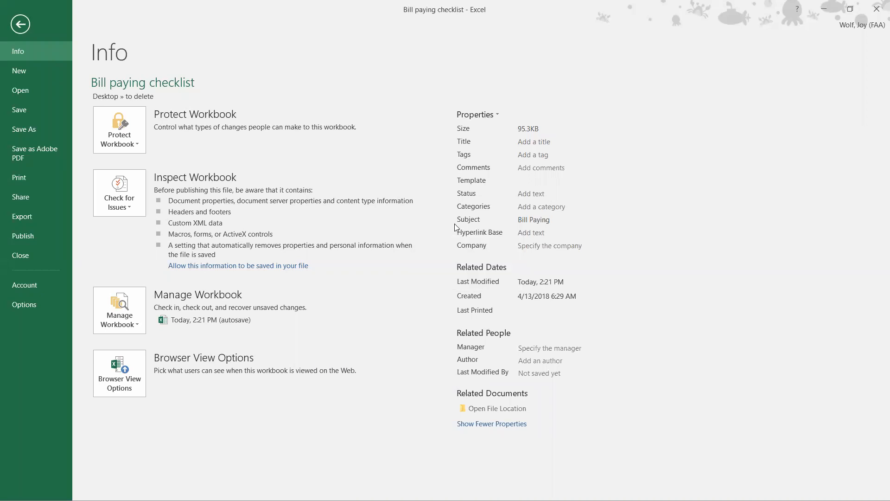
pyautogui.moveTo(531, 216)
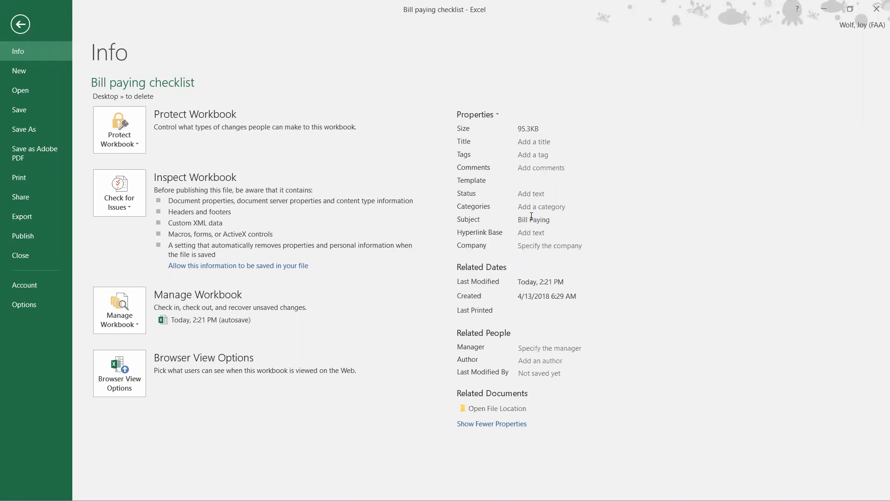
# - Reopen the Subject field and replace its text with 'Checklist'
pyautogui.click(533, 219)
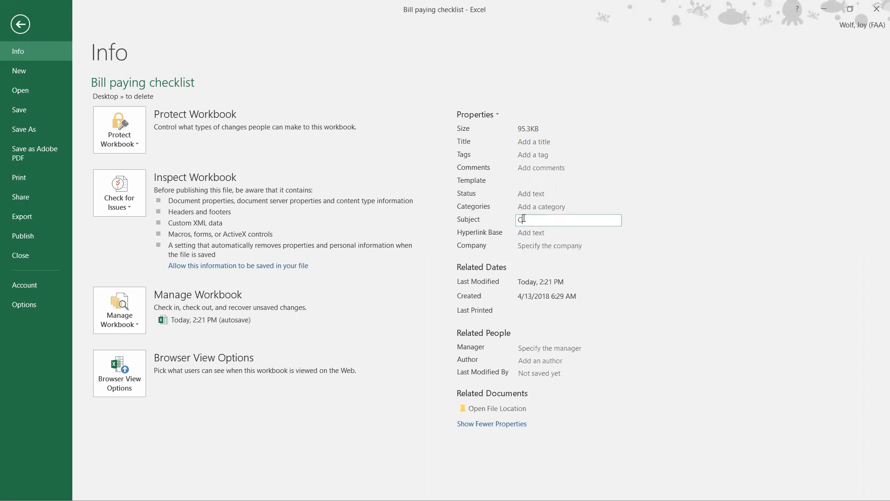
pyautogui.write('Check')
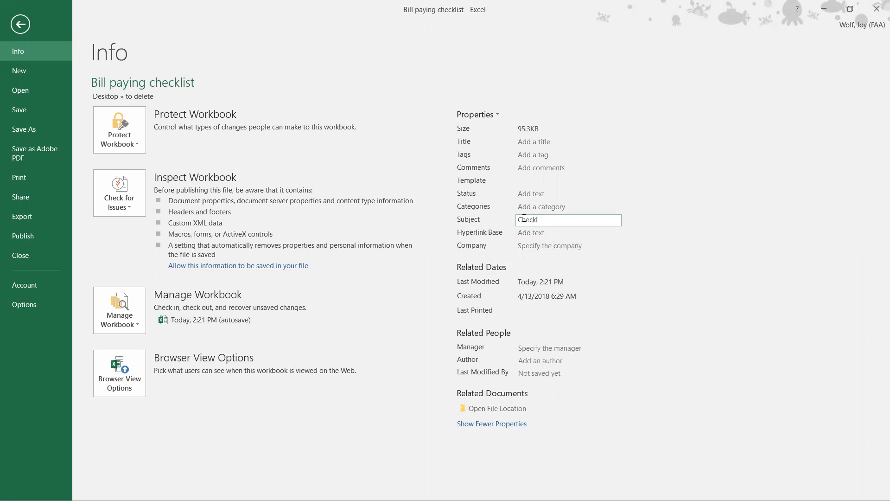
pyautogui.write('list')
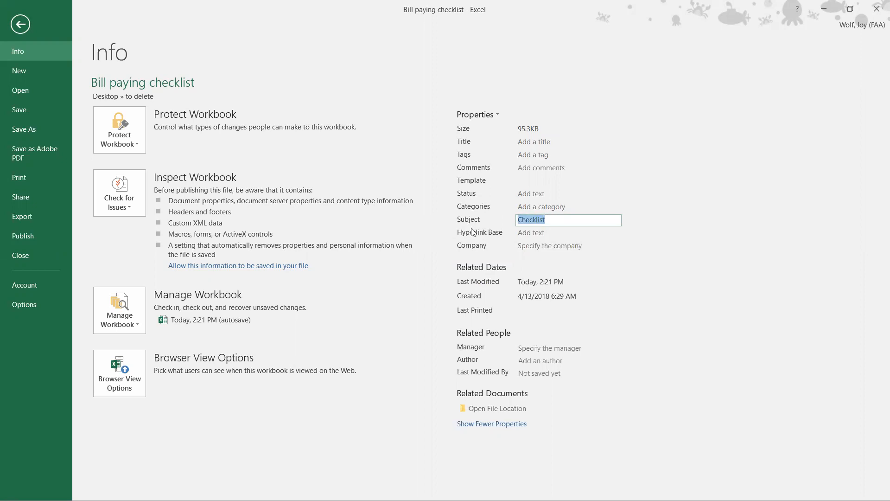
# - Retype the Subject as 'Bill paying' and commit the value
pyautogui.write('Bill')
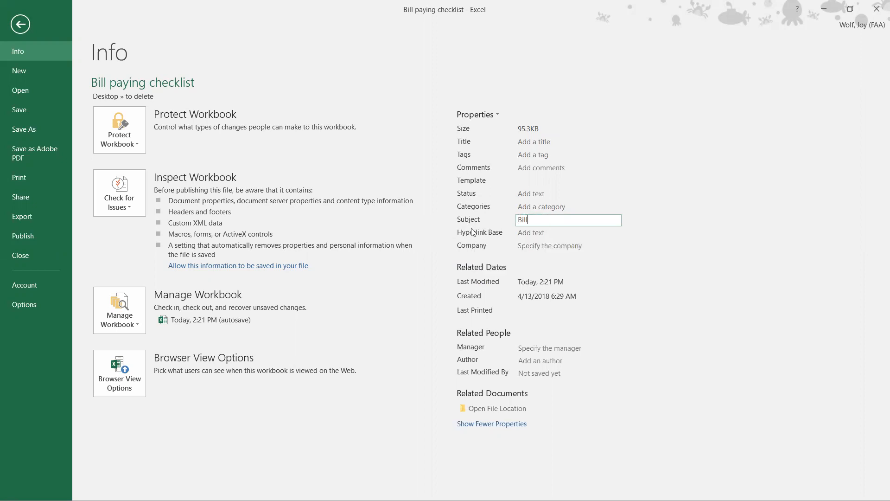
pyautogui.write('payin')
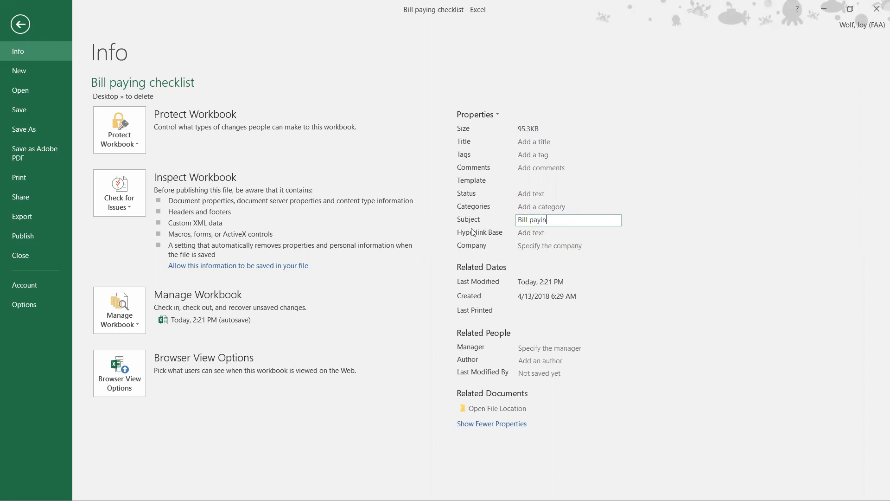
pyautogui.write('g')
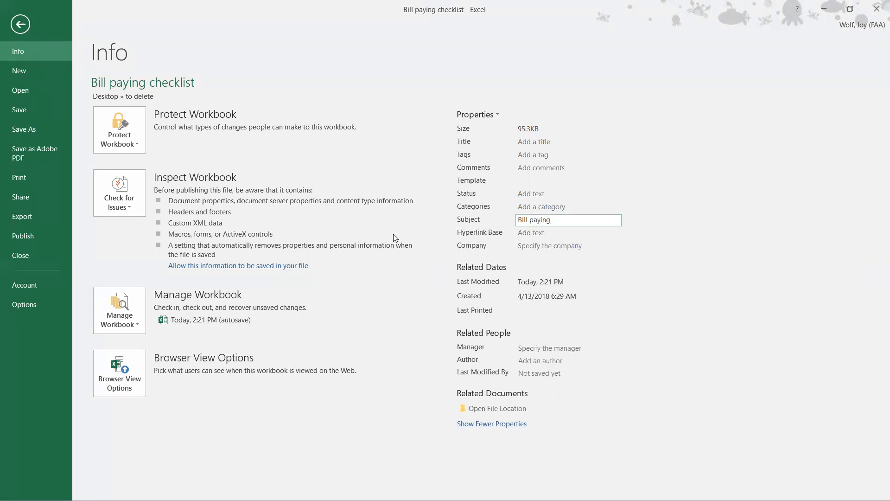
pyautogui.moveTo(511, 147)
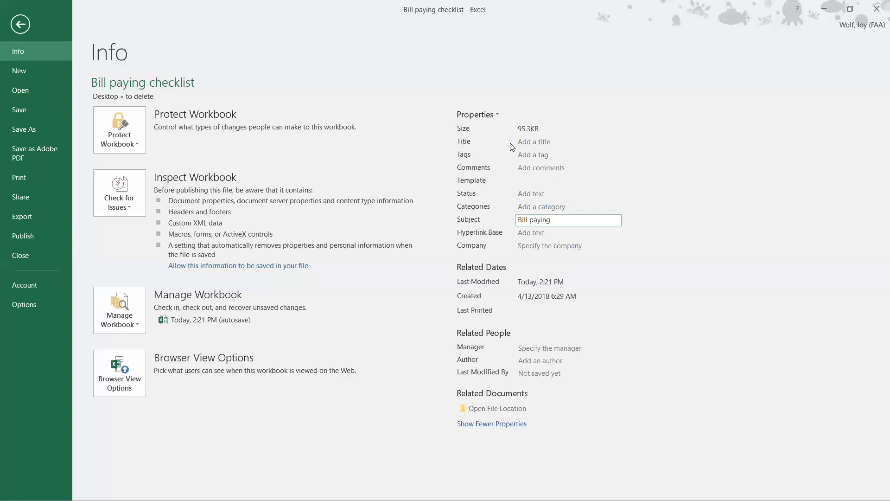
pyautogui.click(429, 272)
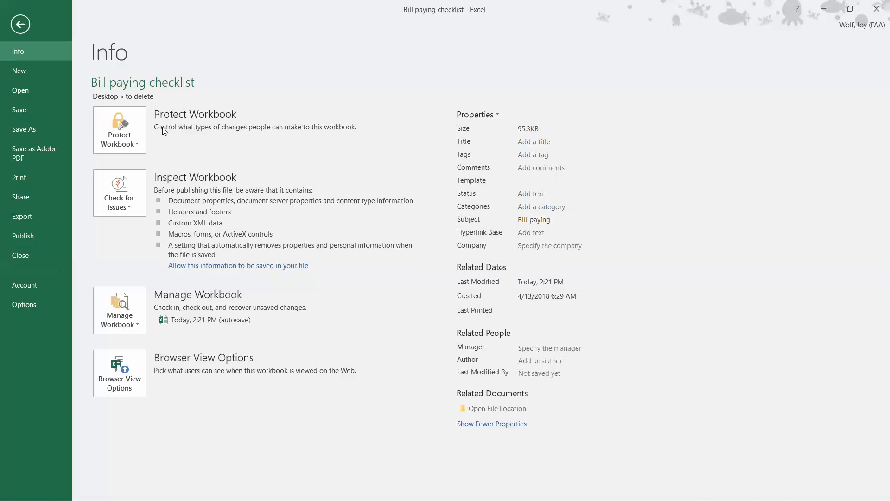
pyautogui.moveTo(164, 132)
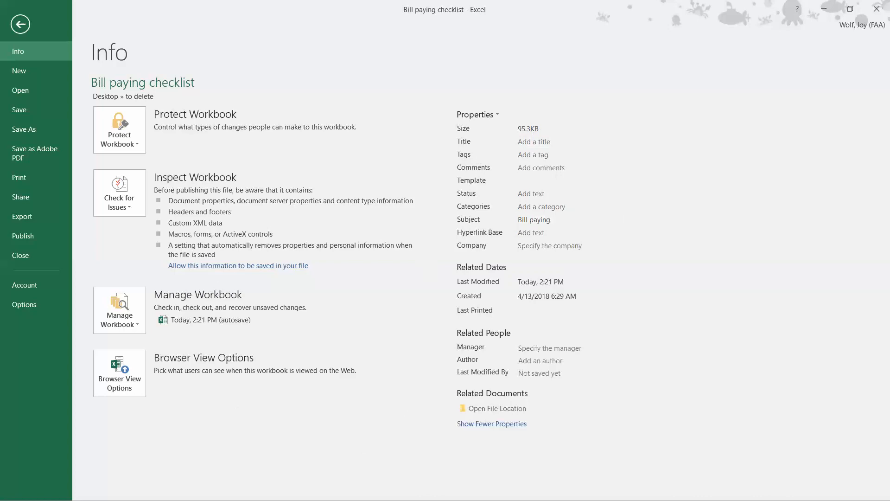